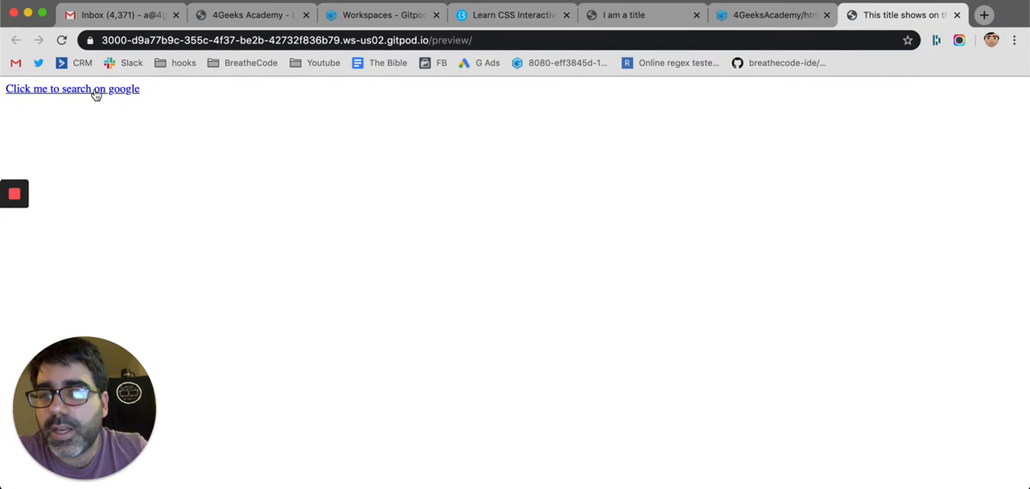
Follow the 'Click me to search on google' link; Google loads in the same preview tab
left_click(71, 88)
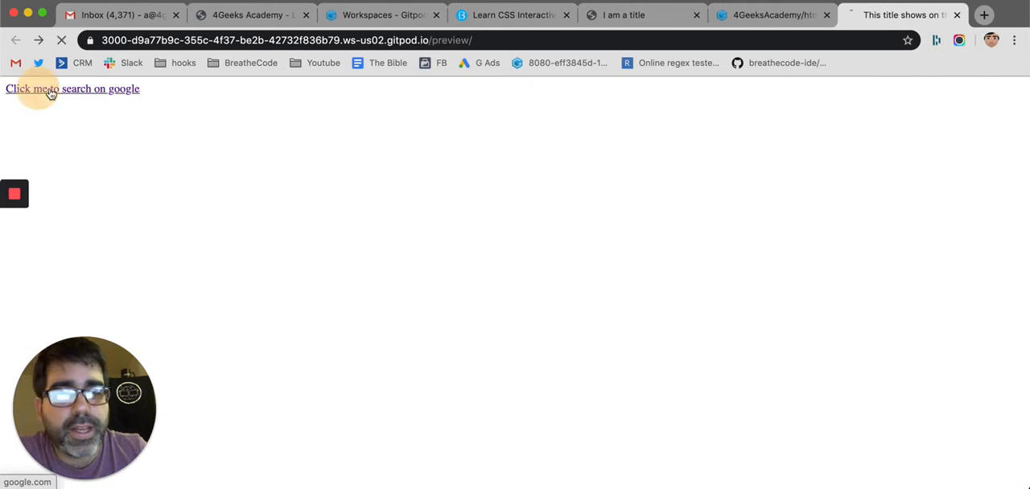
left_click(73, 89)
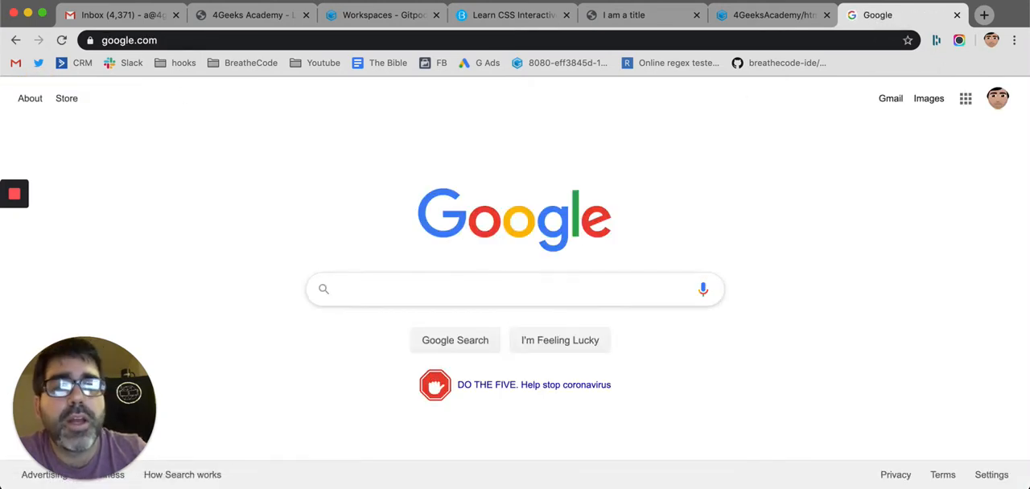
left_click(956, 15)
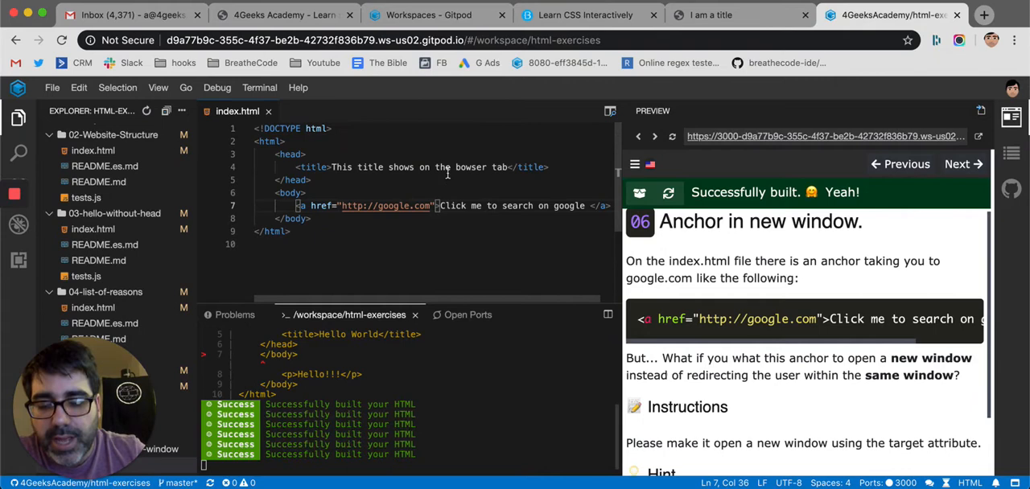
type("target=\"_")
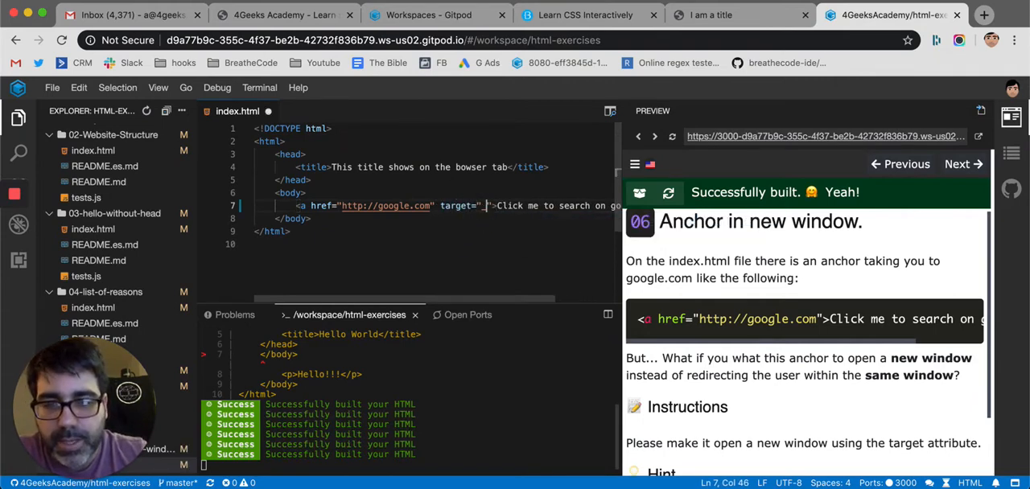
type("blank")
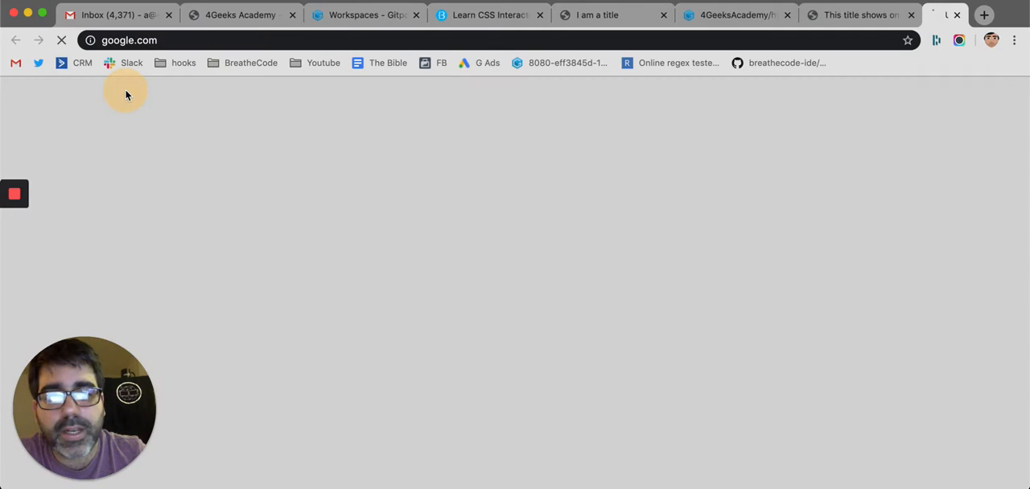
Switch between the still-open preview tab and the new Google tab the link spawned
left_click(797, 14)
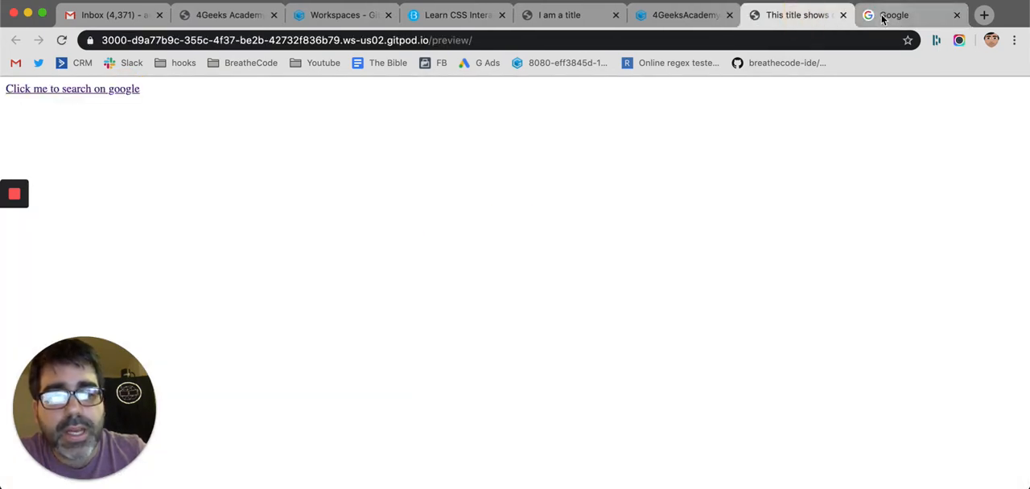
left_click(773, 15)
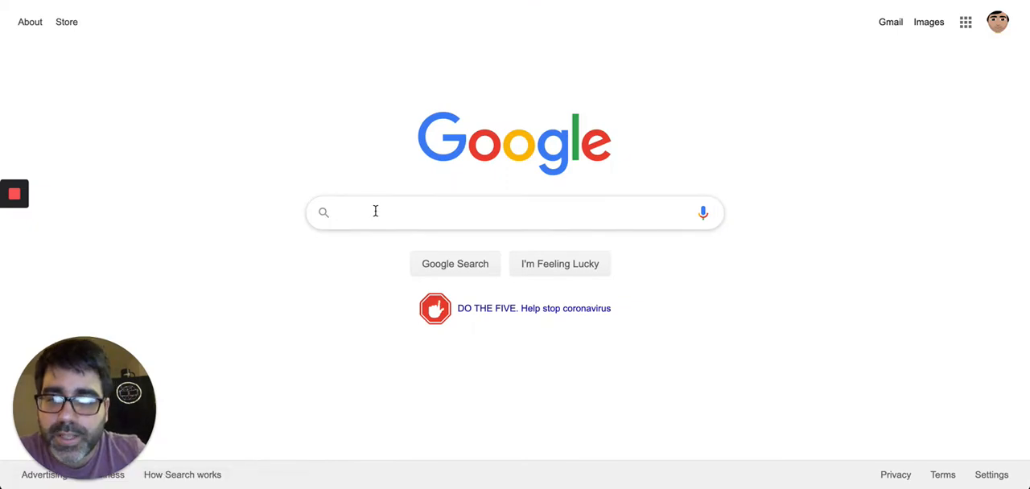
Search Google for 'how to open anchor in new tab'
type("how to open anchor in new tab")
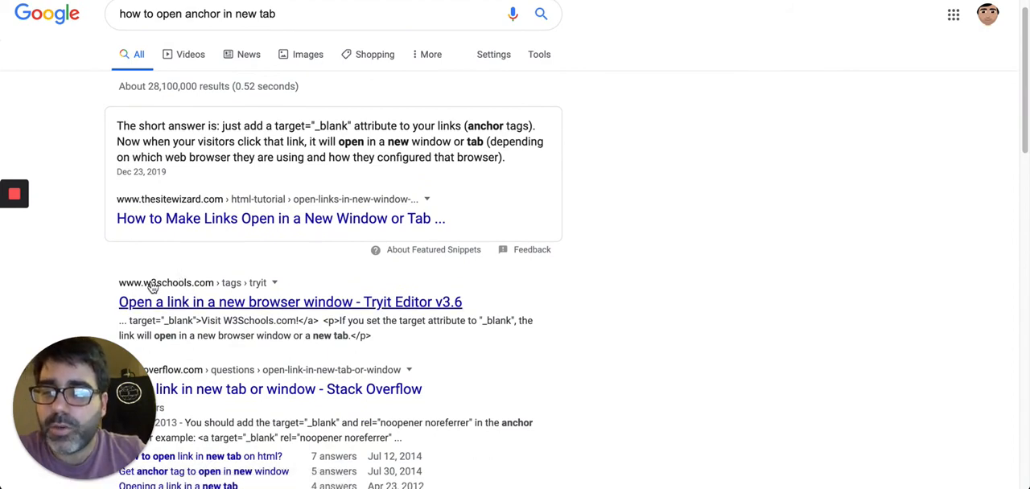
mouse_move(216, 312)
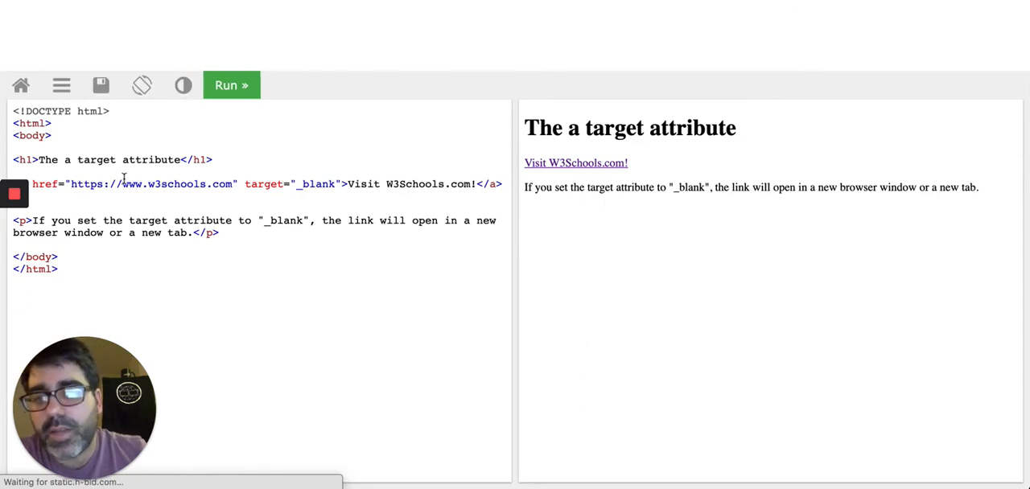
Highlight 'The a target attribute' heading in the W3Schools Tryit result pane
left_click_drag(567, 129, 734, 128)
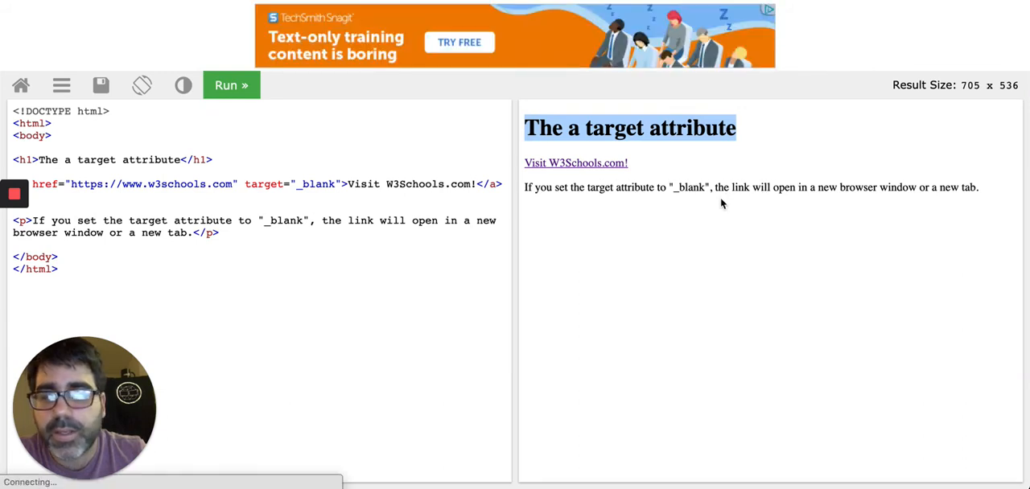
double_click(692, 128)
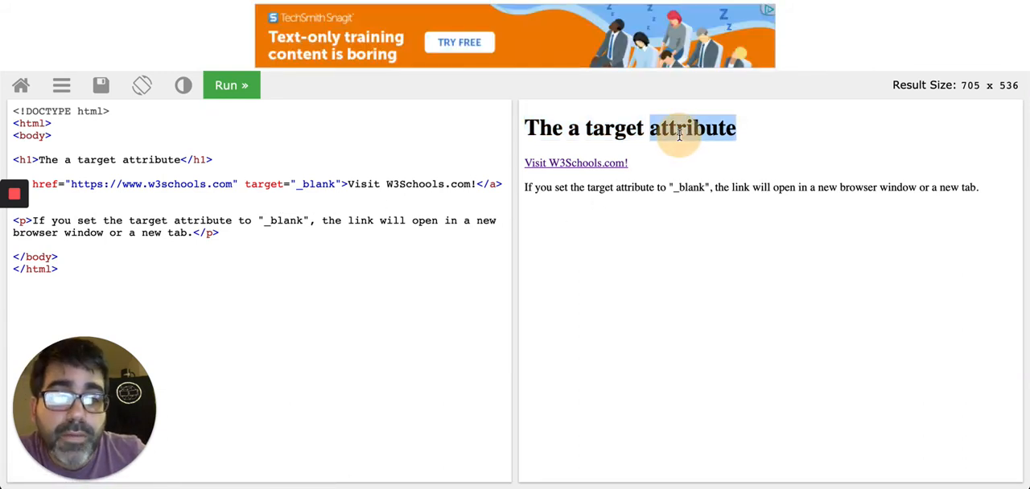